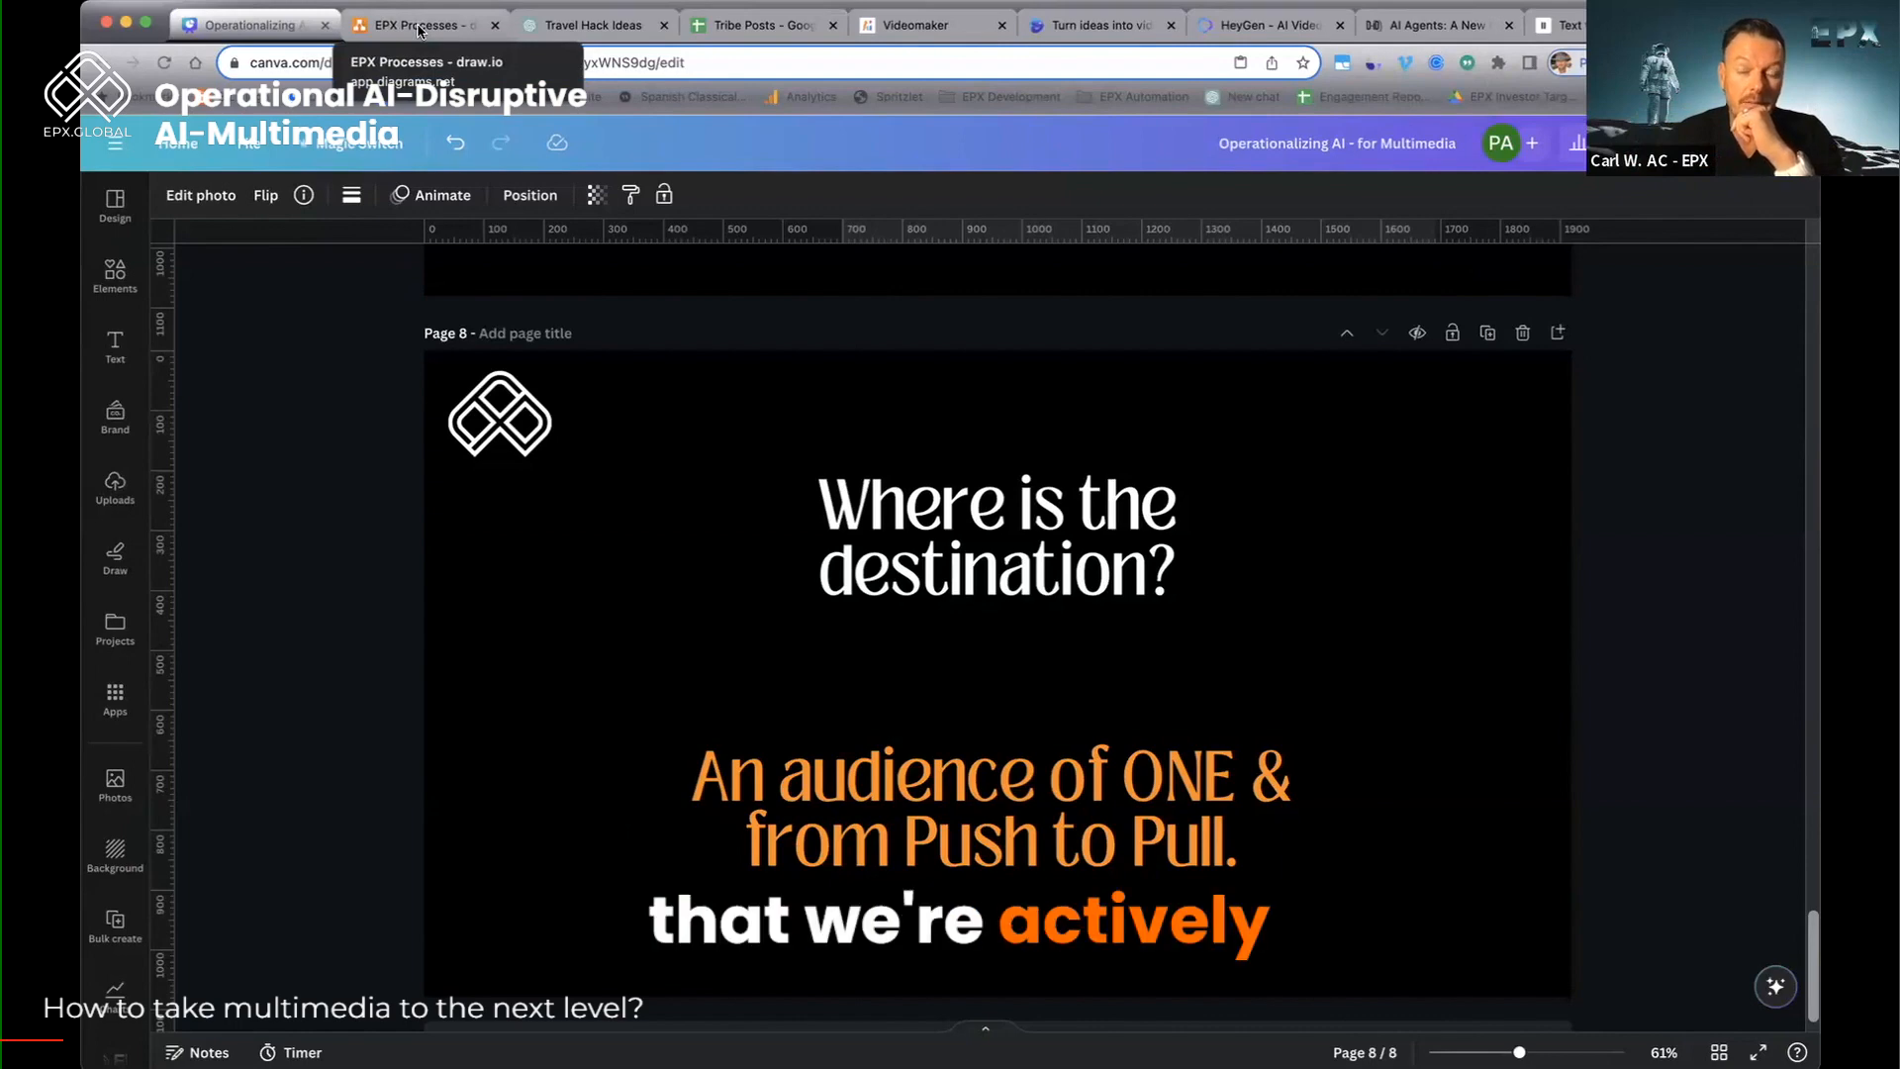
# Switch from the Canva slides to the EPX Processes video-process flowchart in draw.io
pyautogui.click(417, 24)
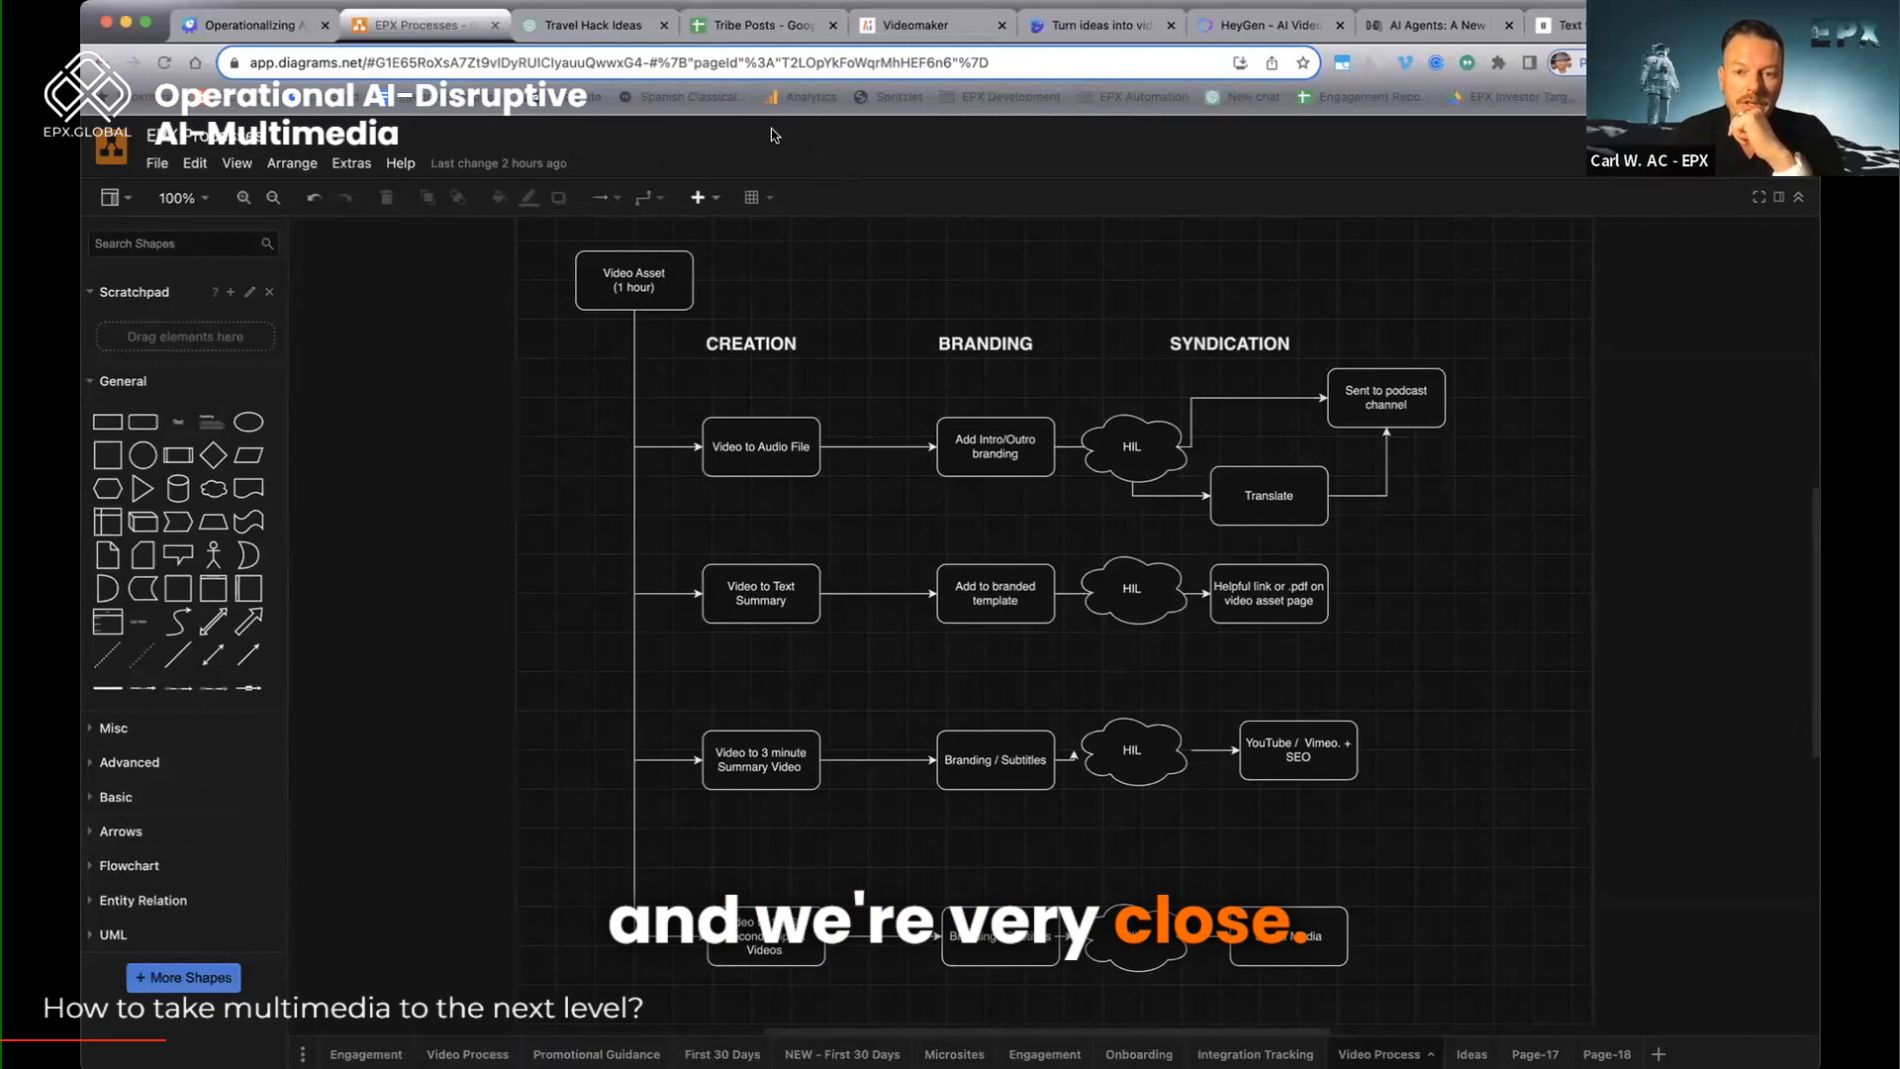
pyautogui.click(632, 280)
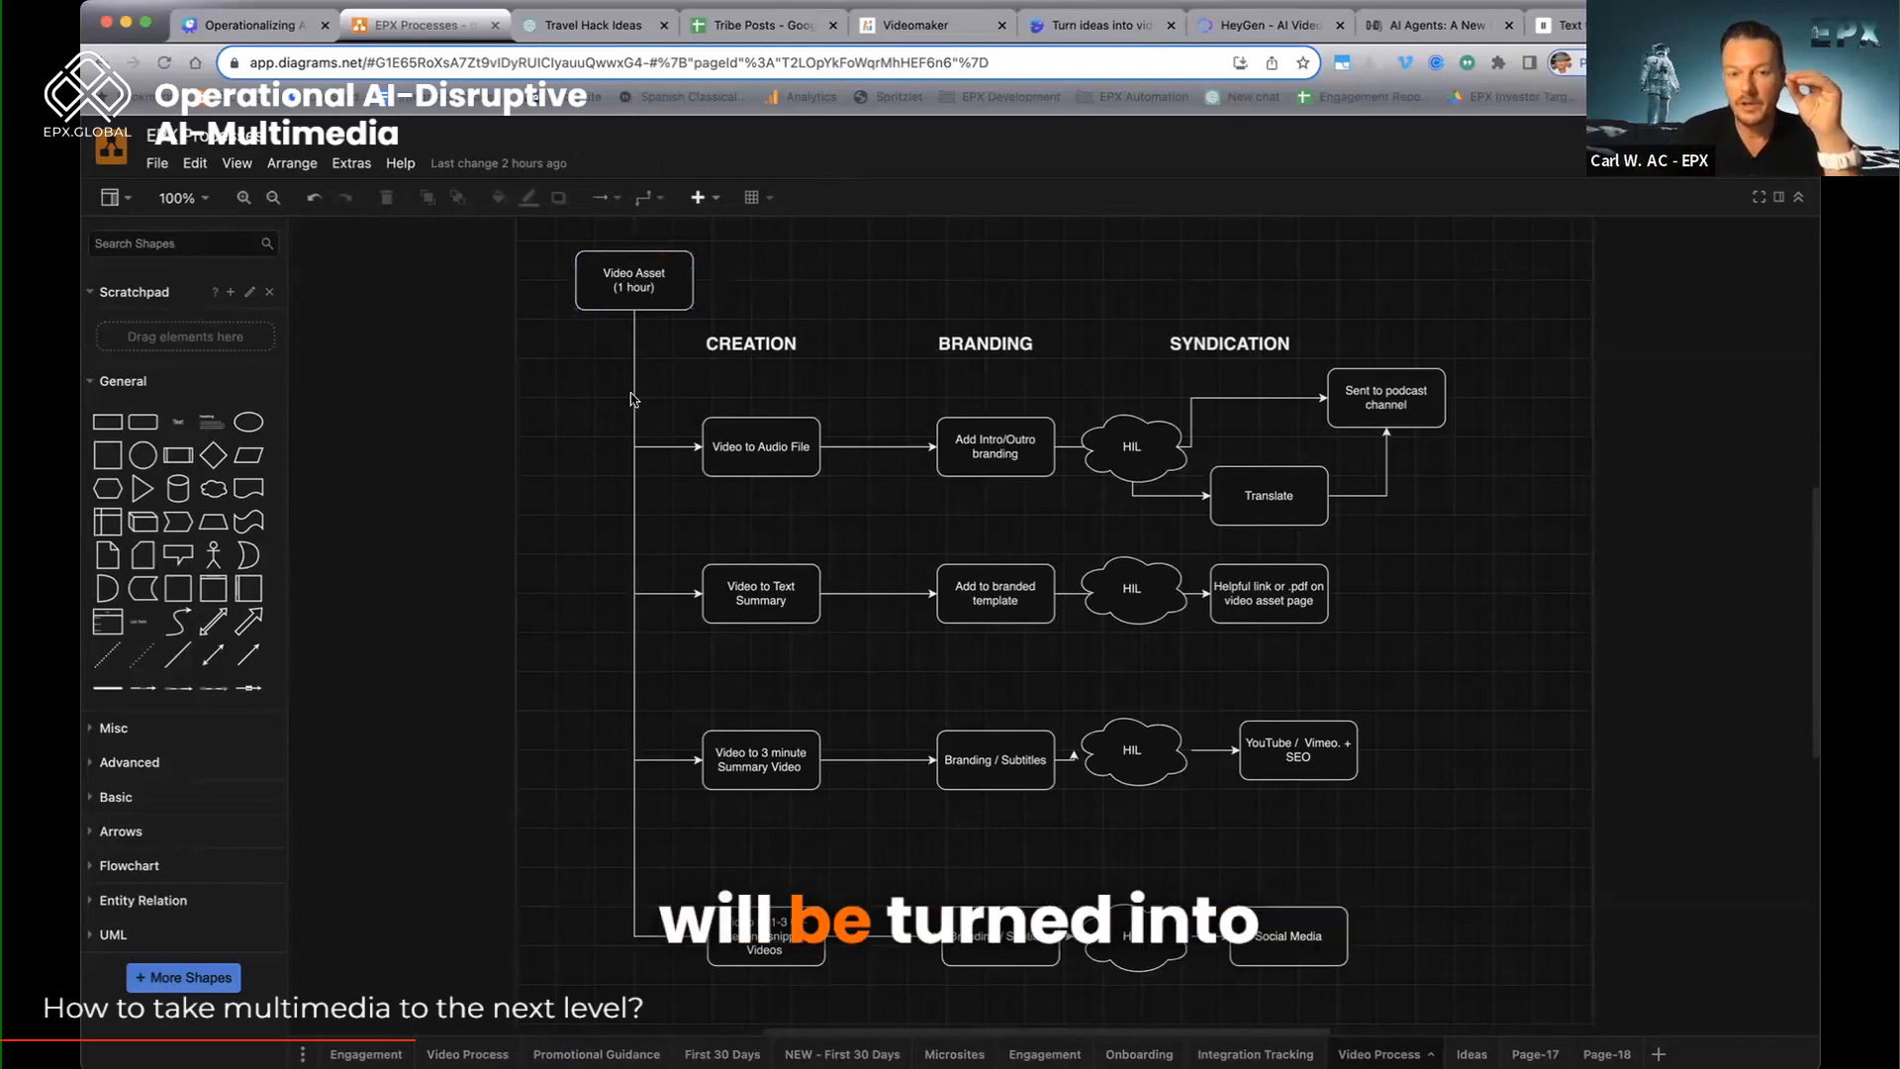
pyautogui.click(760, 446)
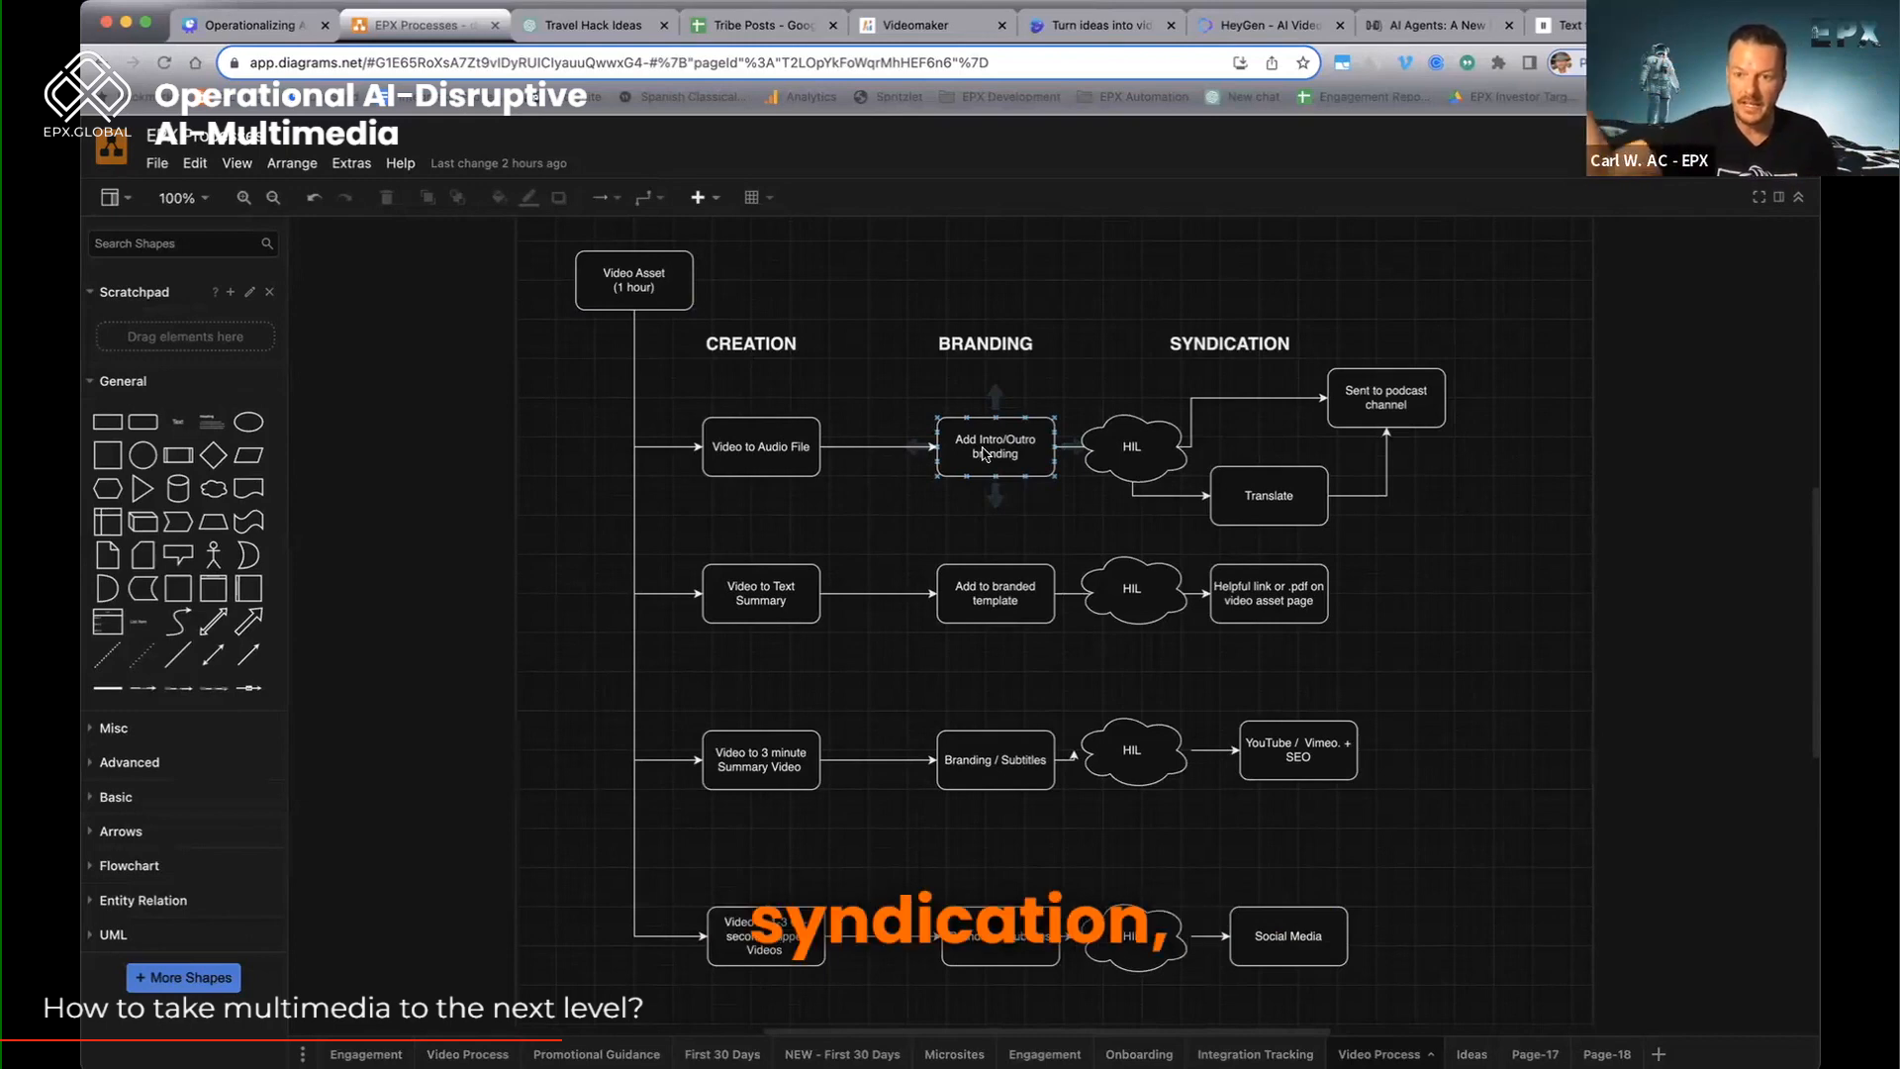
pyautogui.click(1268, 495)
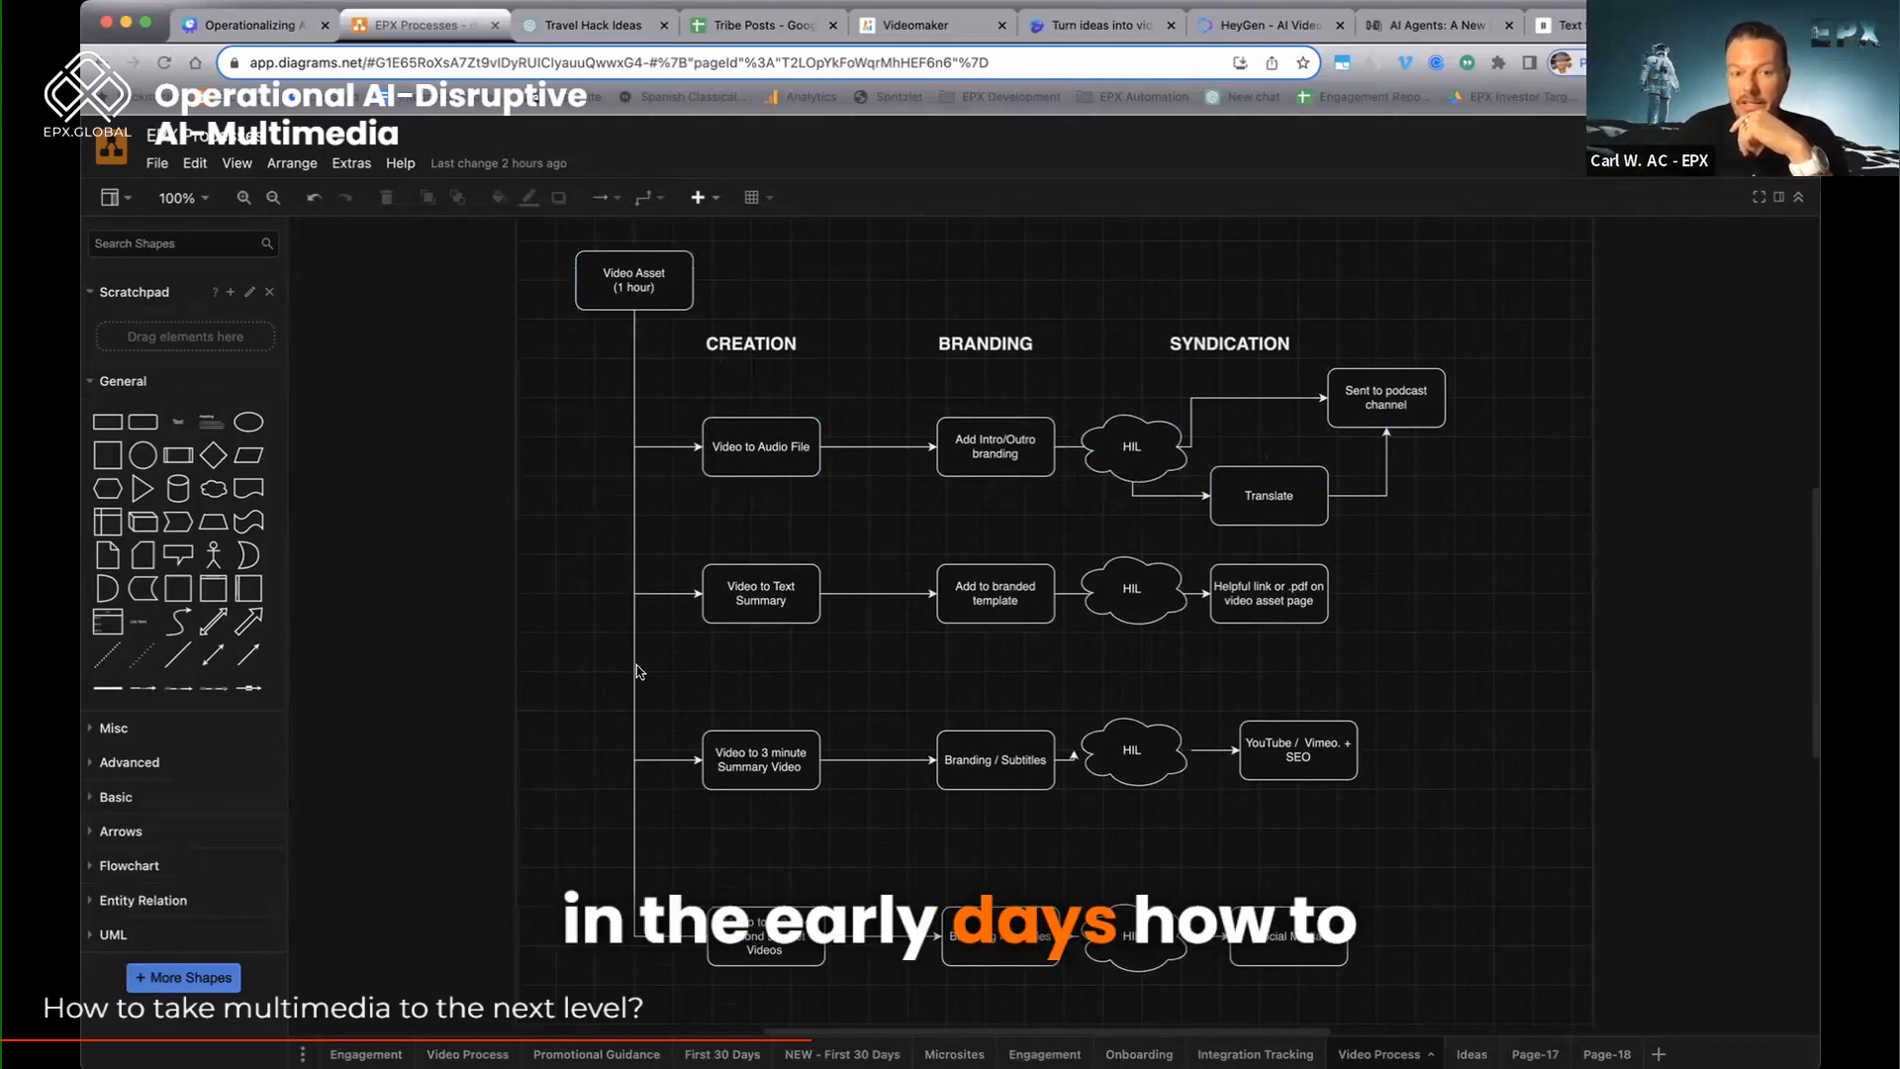
pyautogui.click(760, 759)
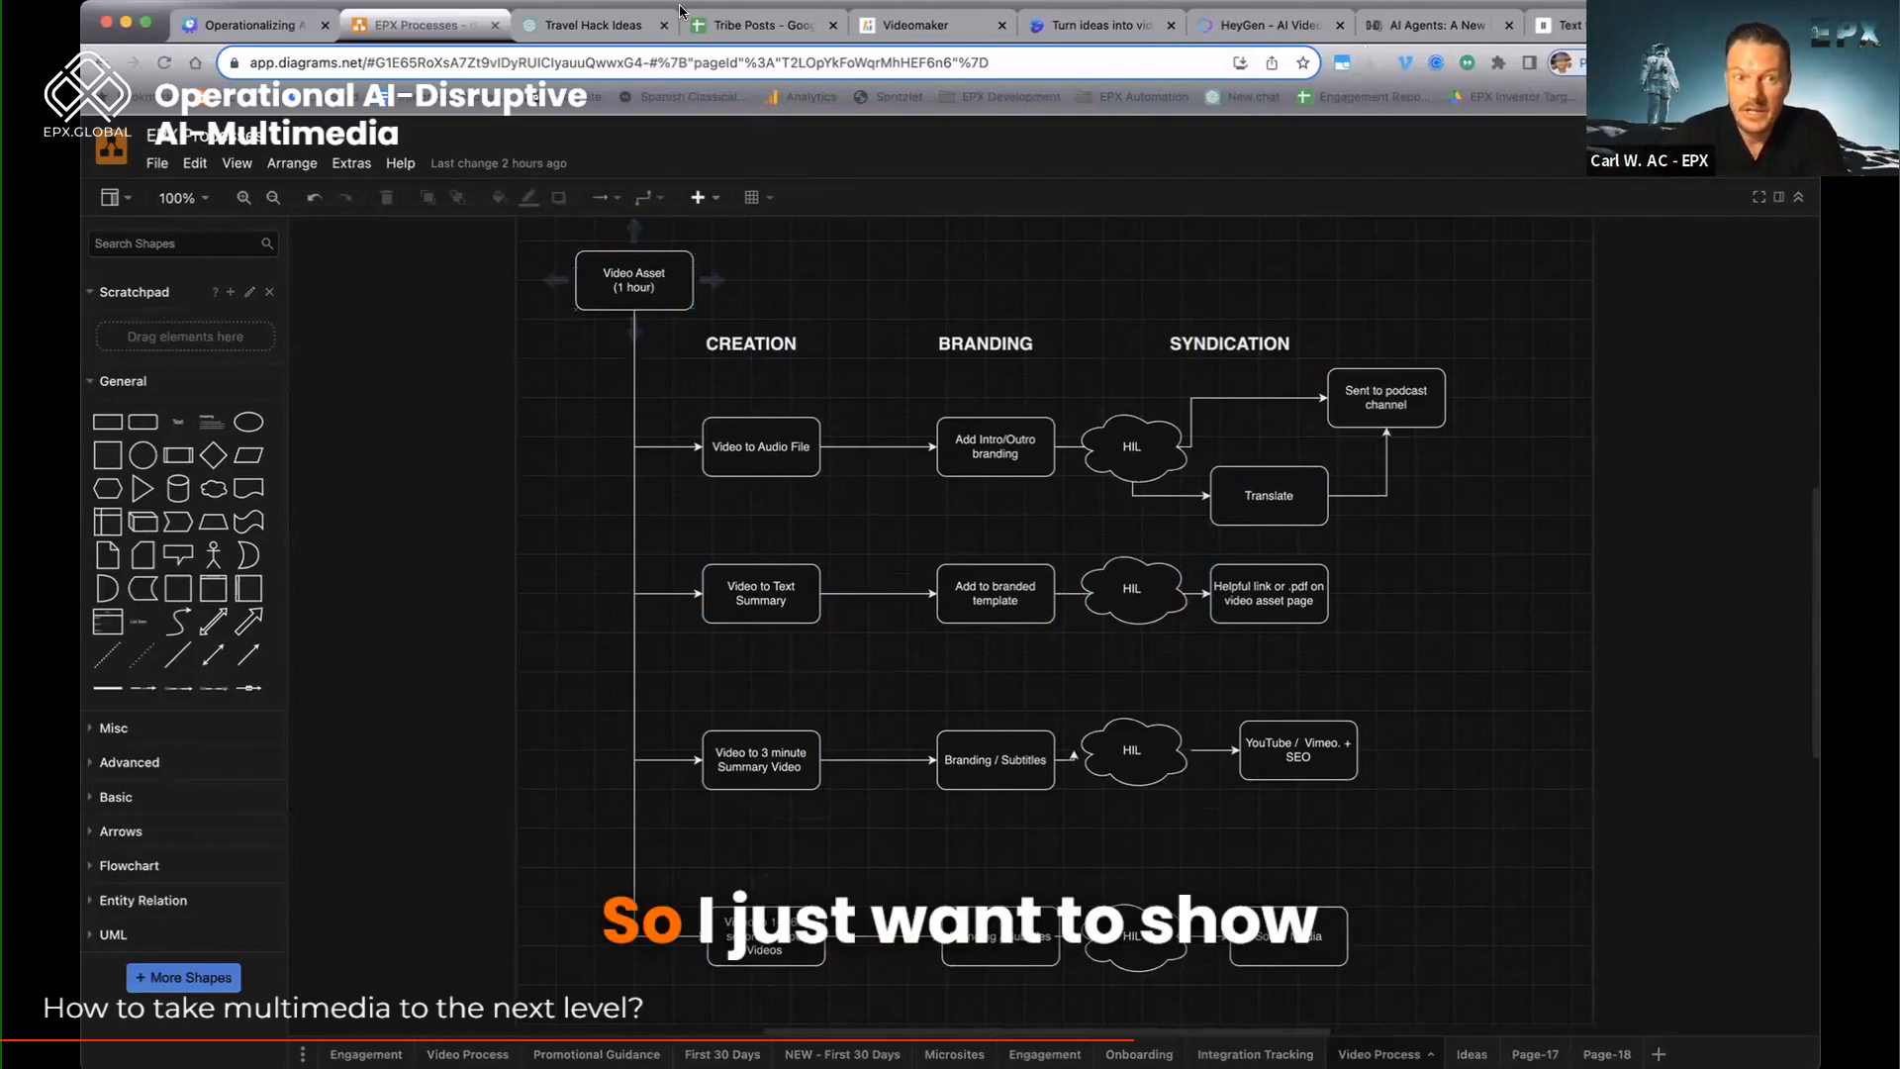
pyautogui.moveTo(592, 23)
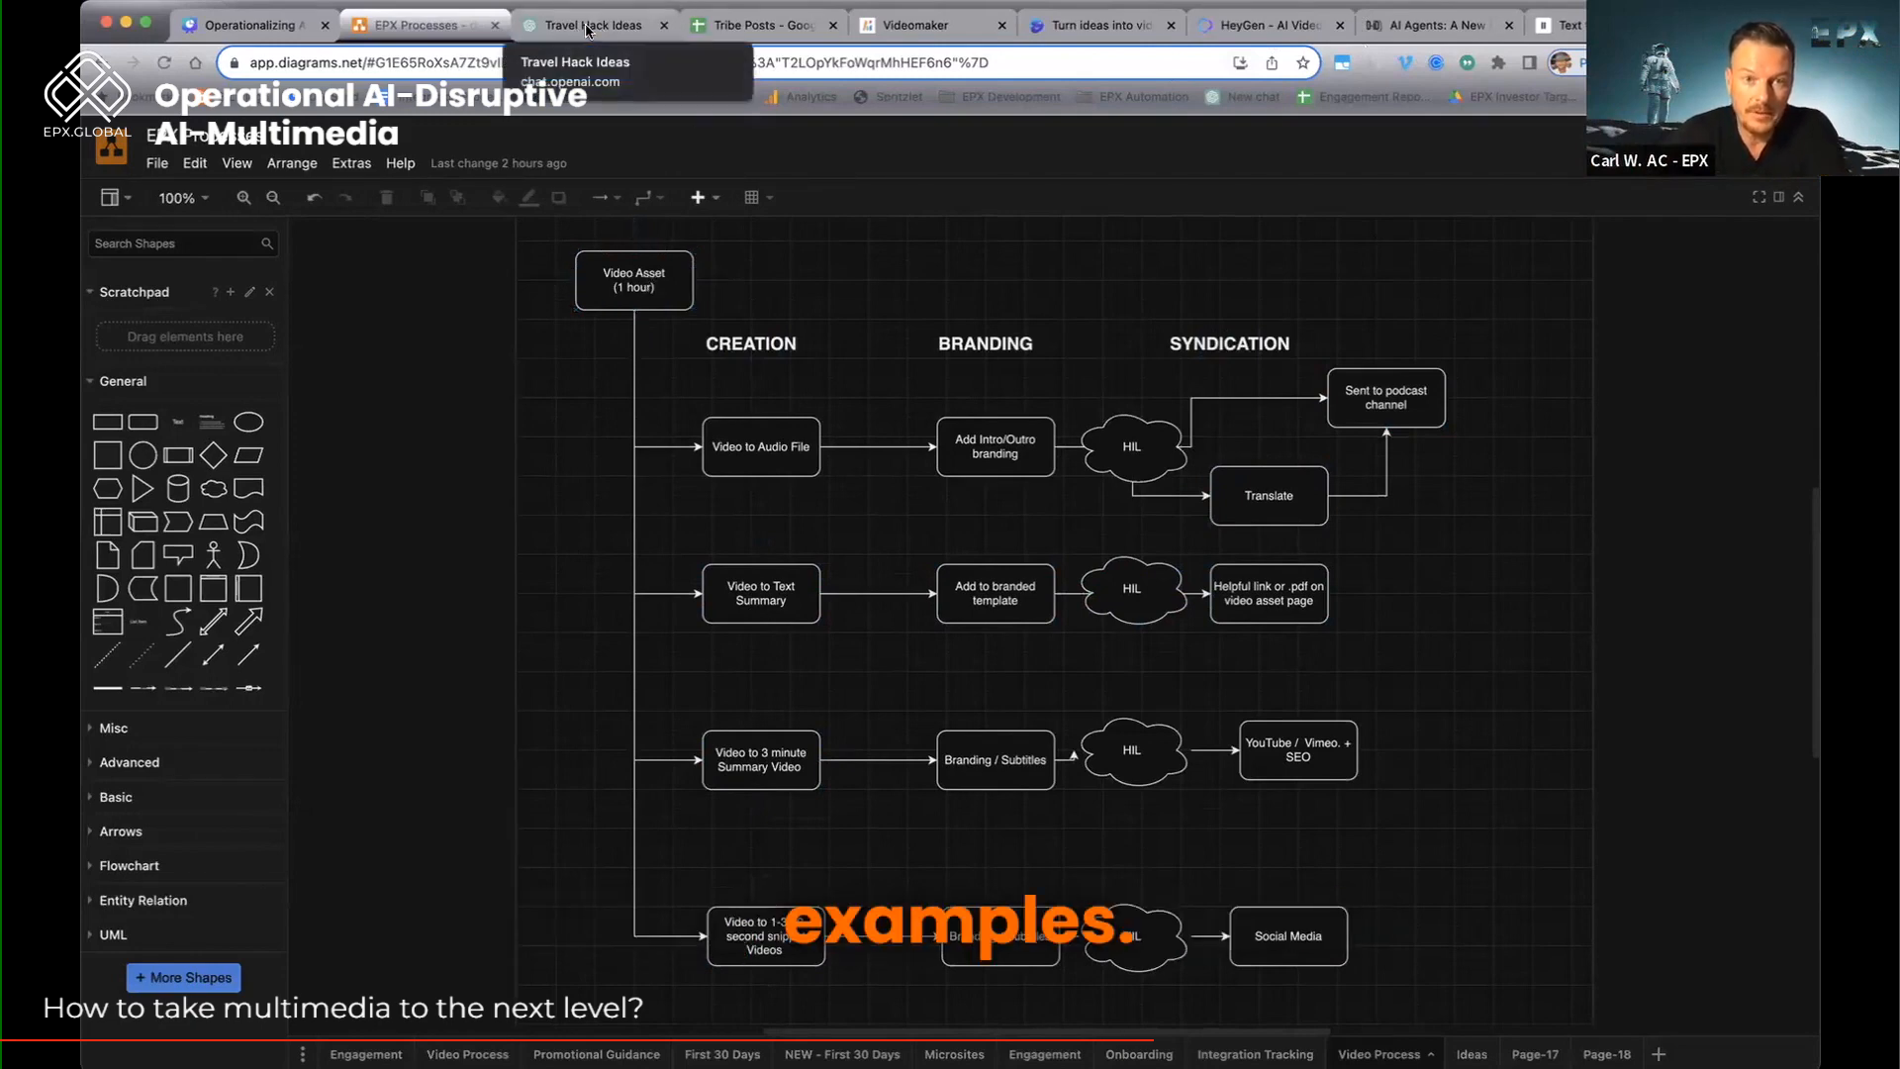
# Bring up the ChatGPT Travel Hack Ideas chat with 50 executive travel hack titles
pyautogui.click(593, 24)
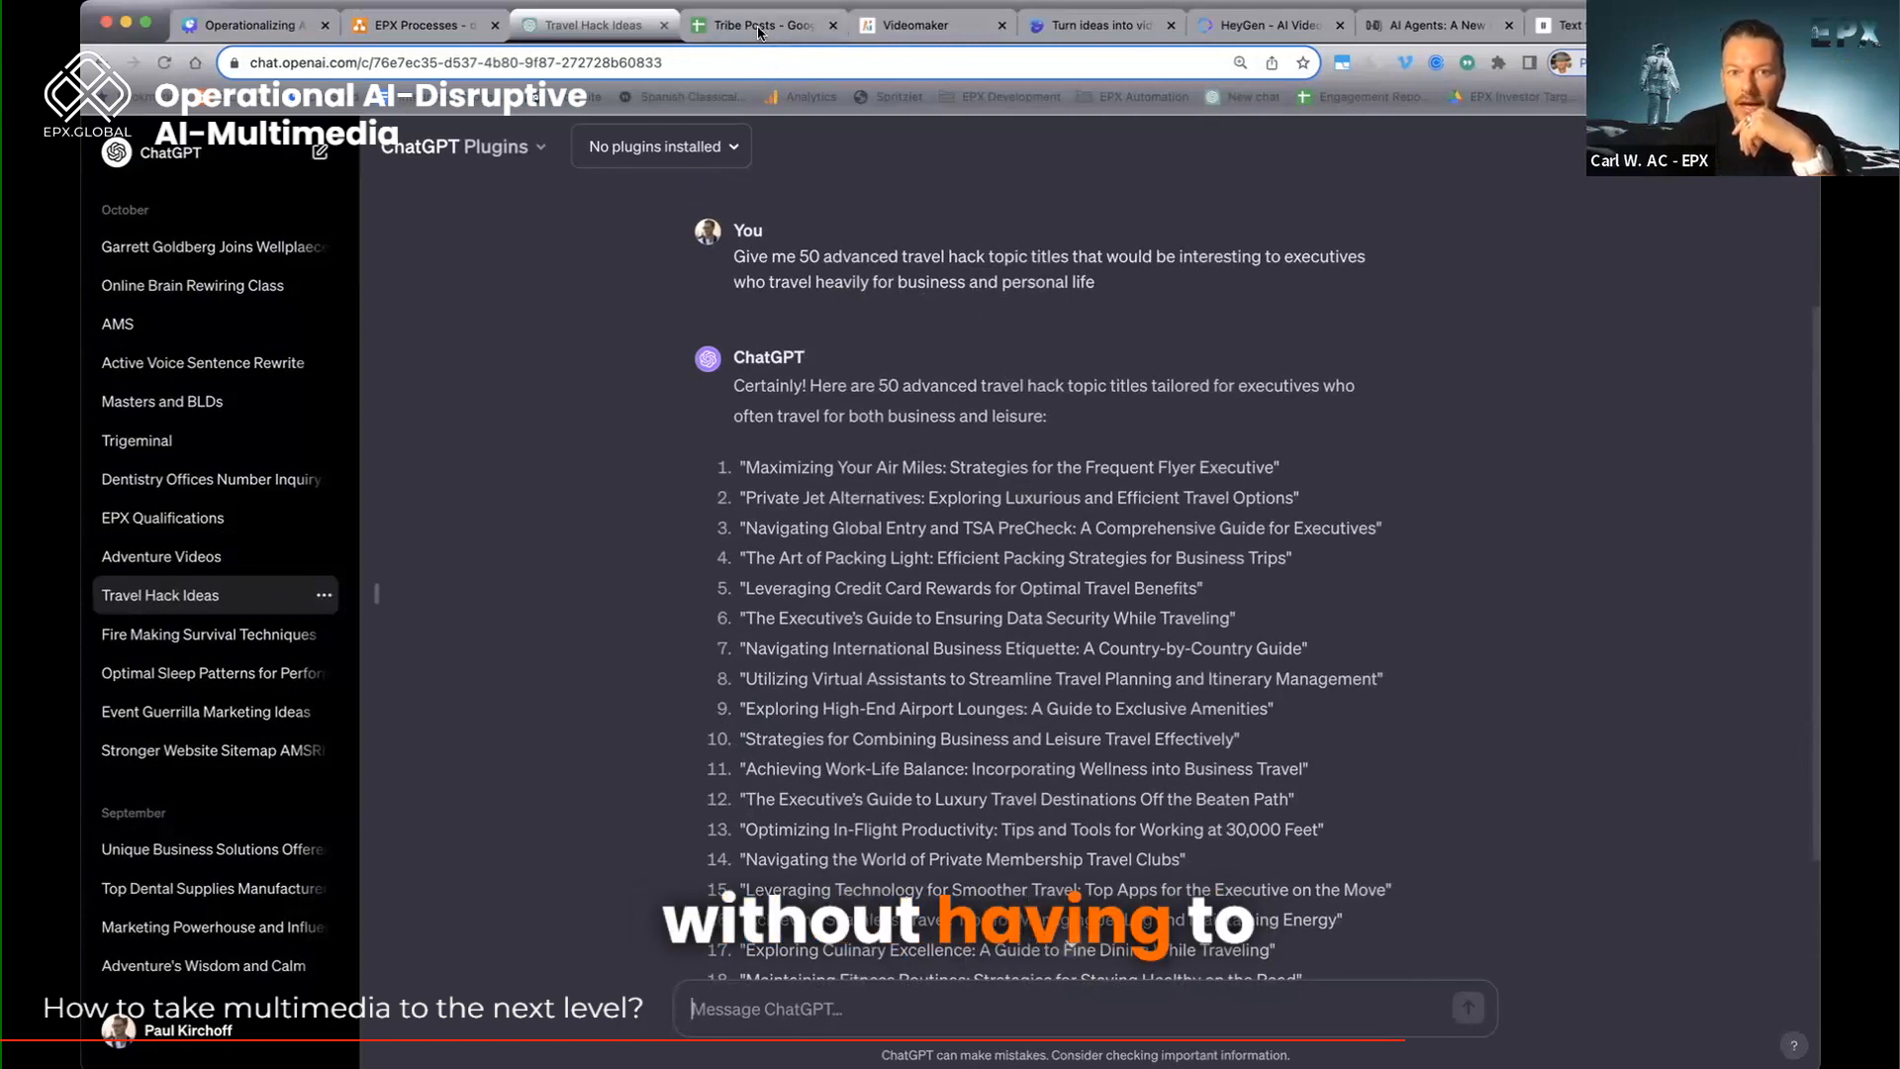
pyautogui.moveTo(757, 23)
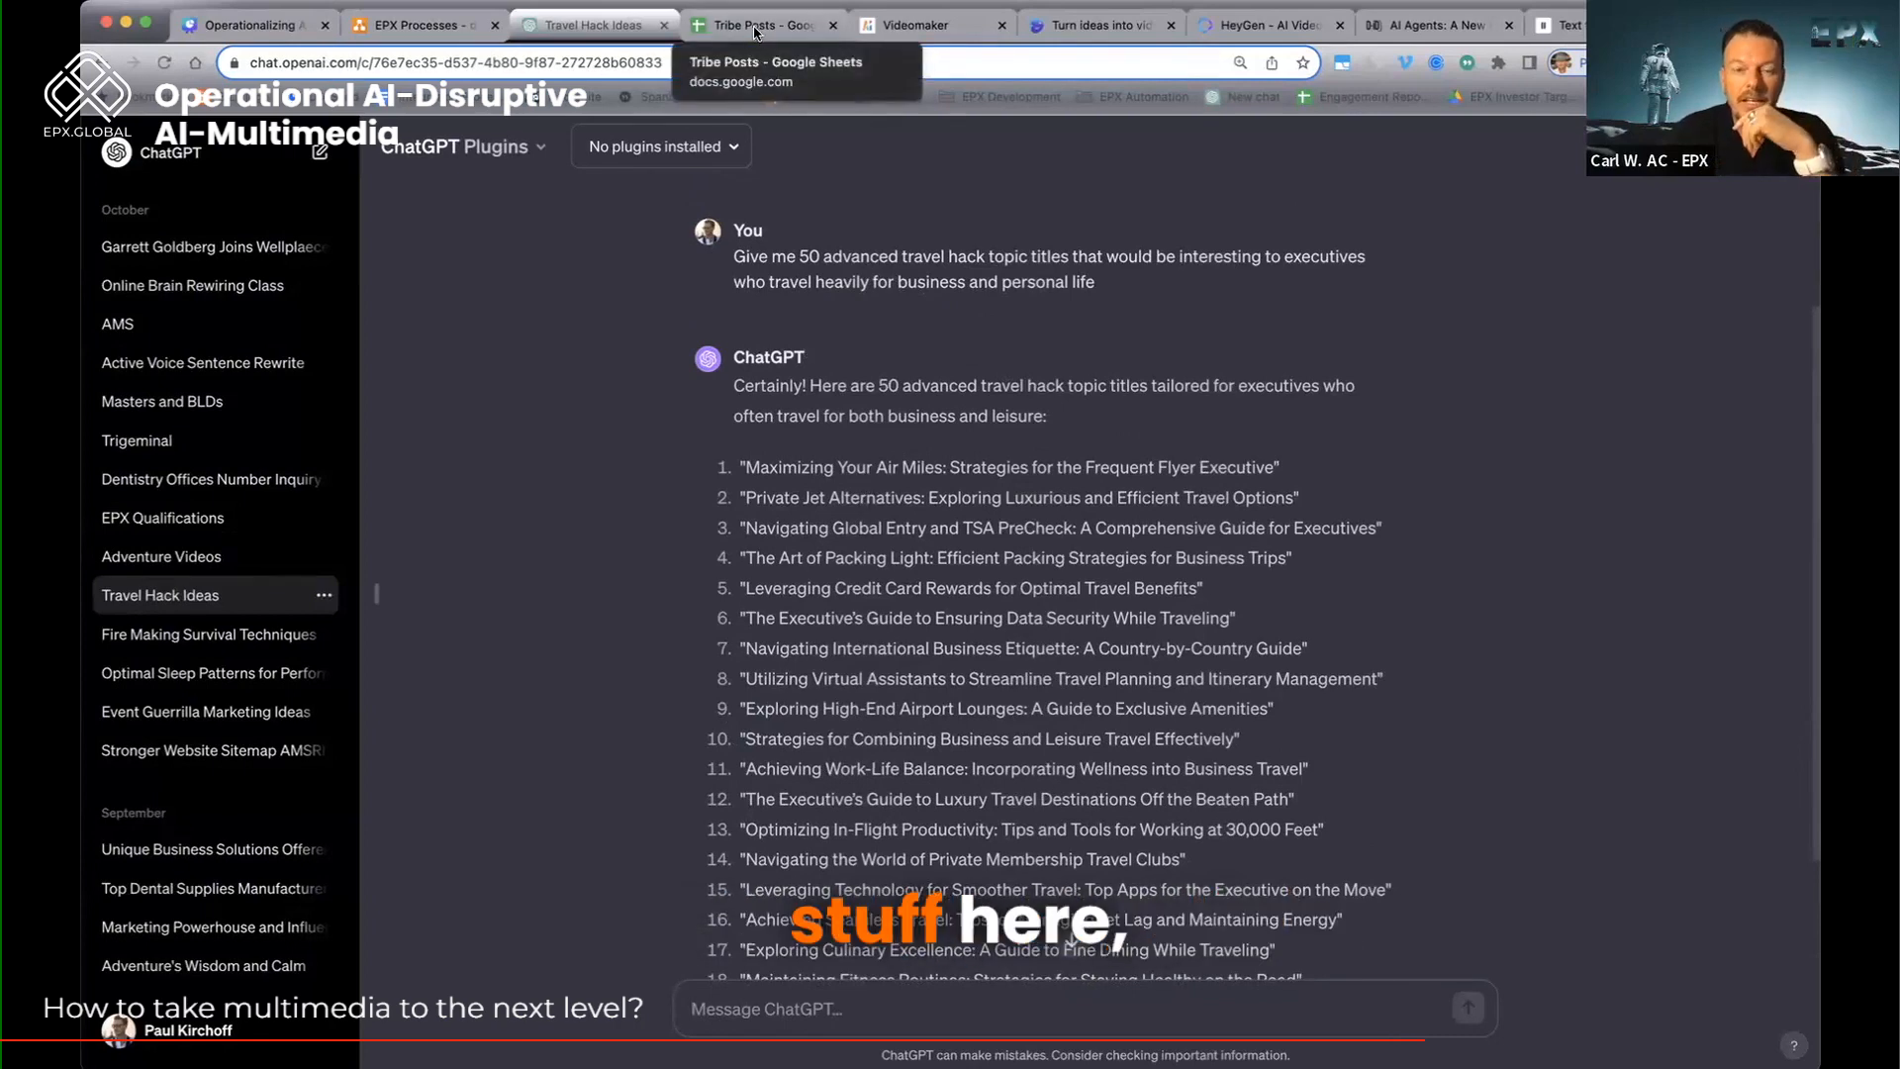
# Open the Tribe Posts Content sheet and select Social Prompt cell D2 showing #ERROR!
pyautogui.click(762, 24)
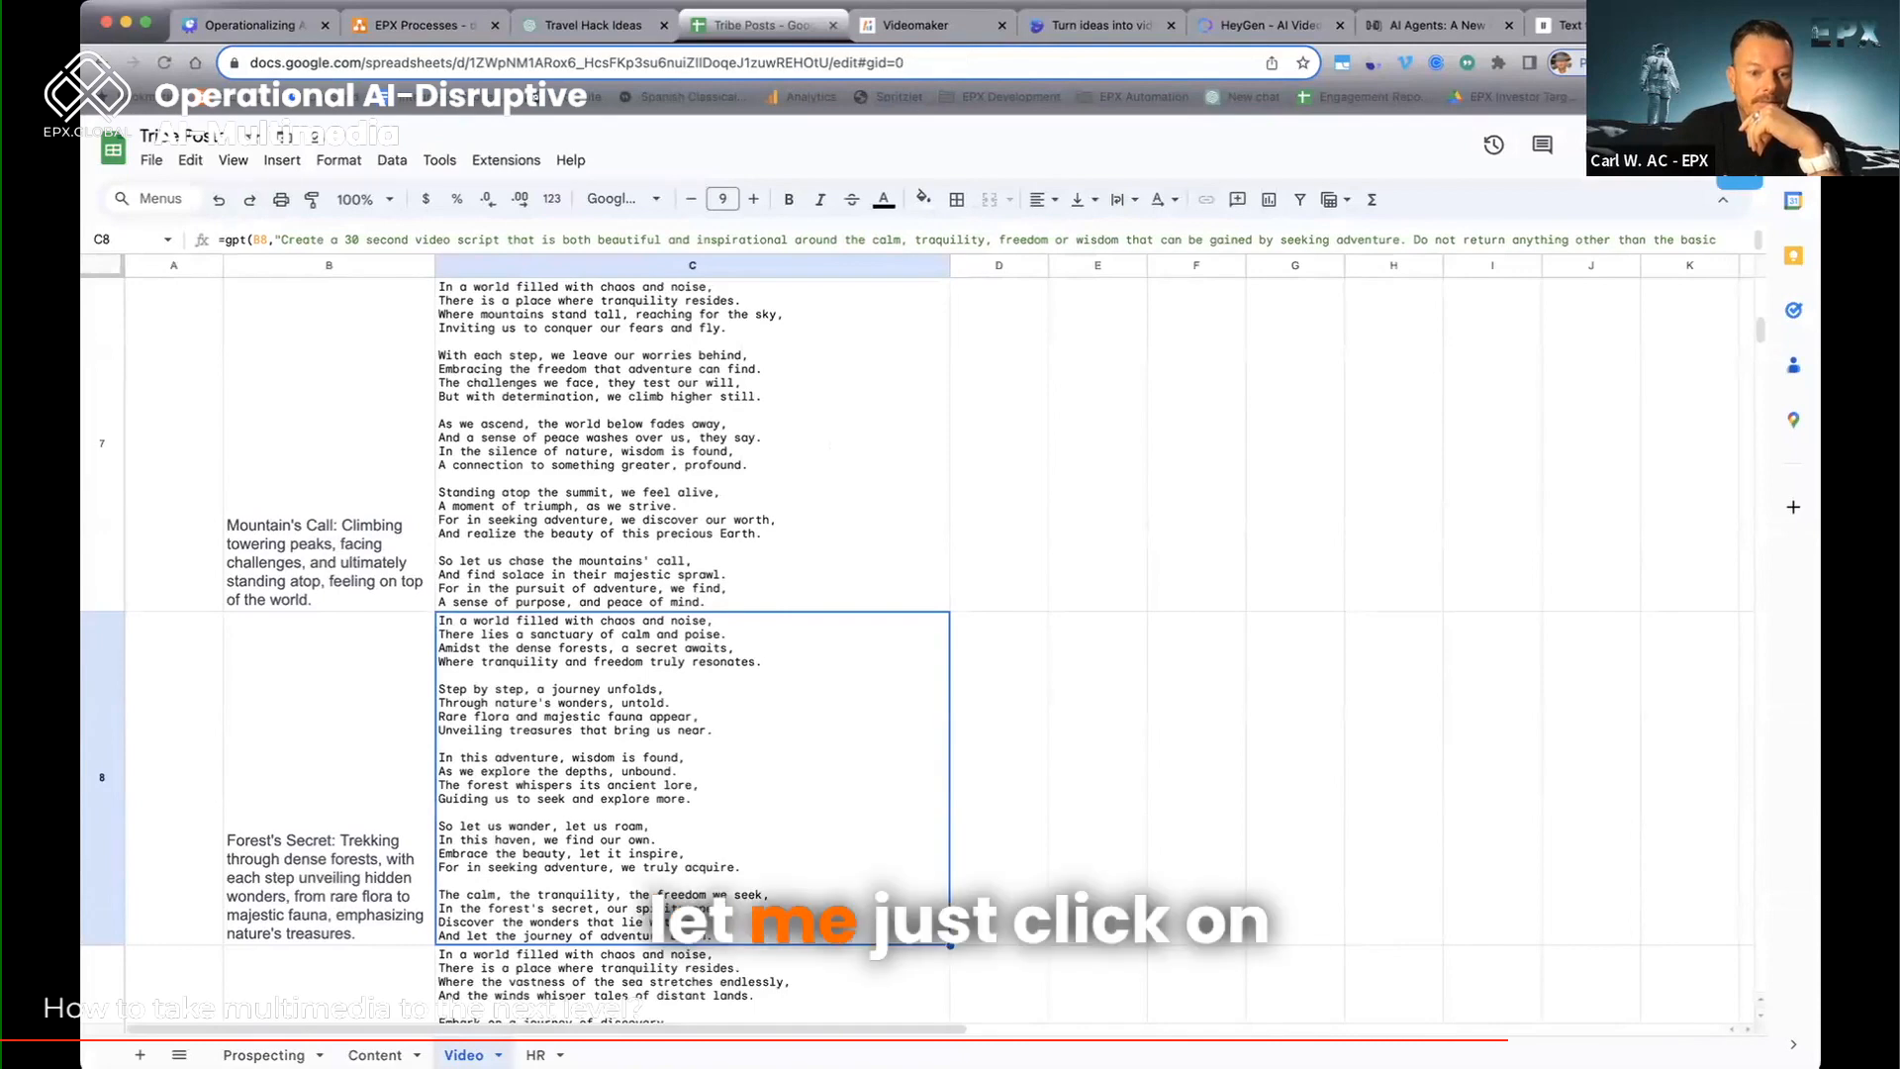
pyautogui.click(374, 1054)
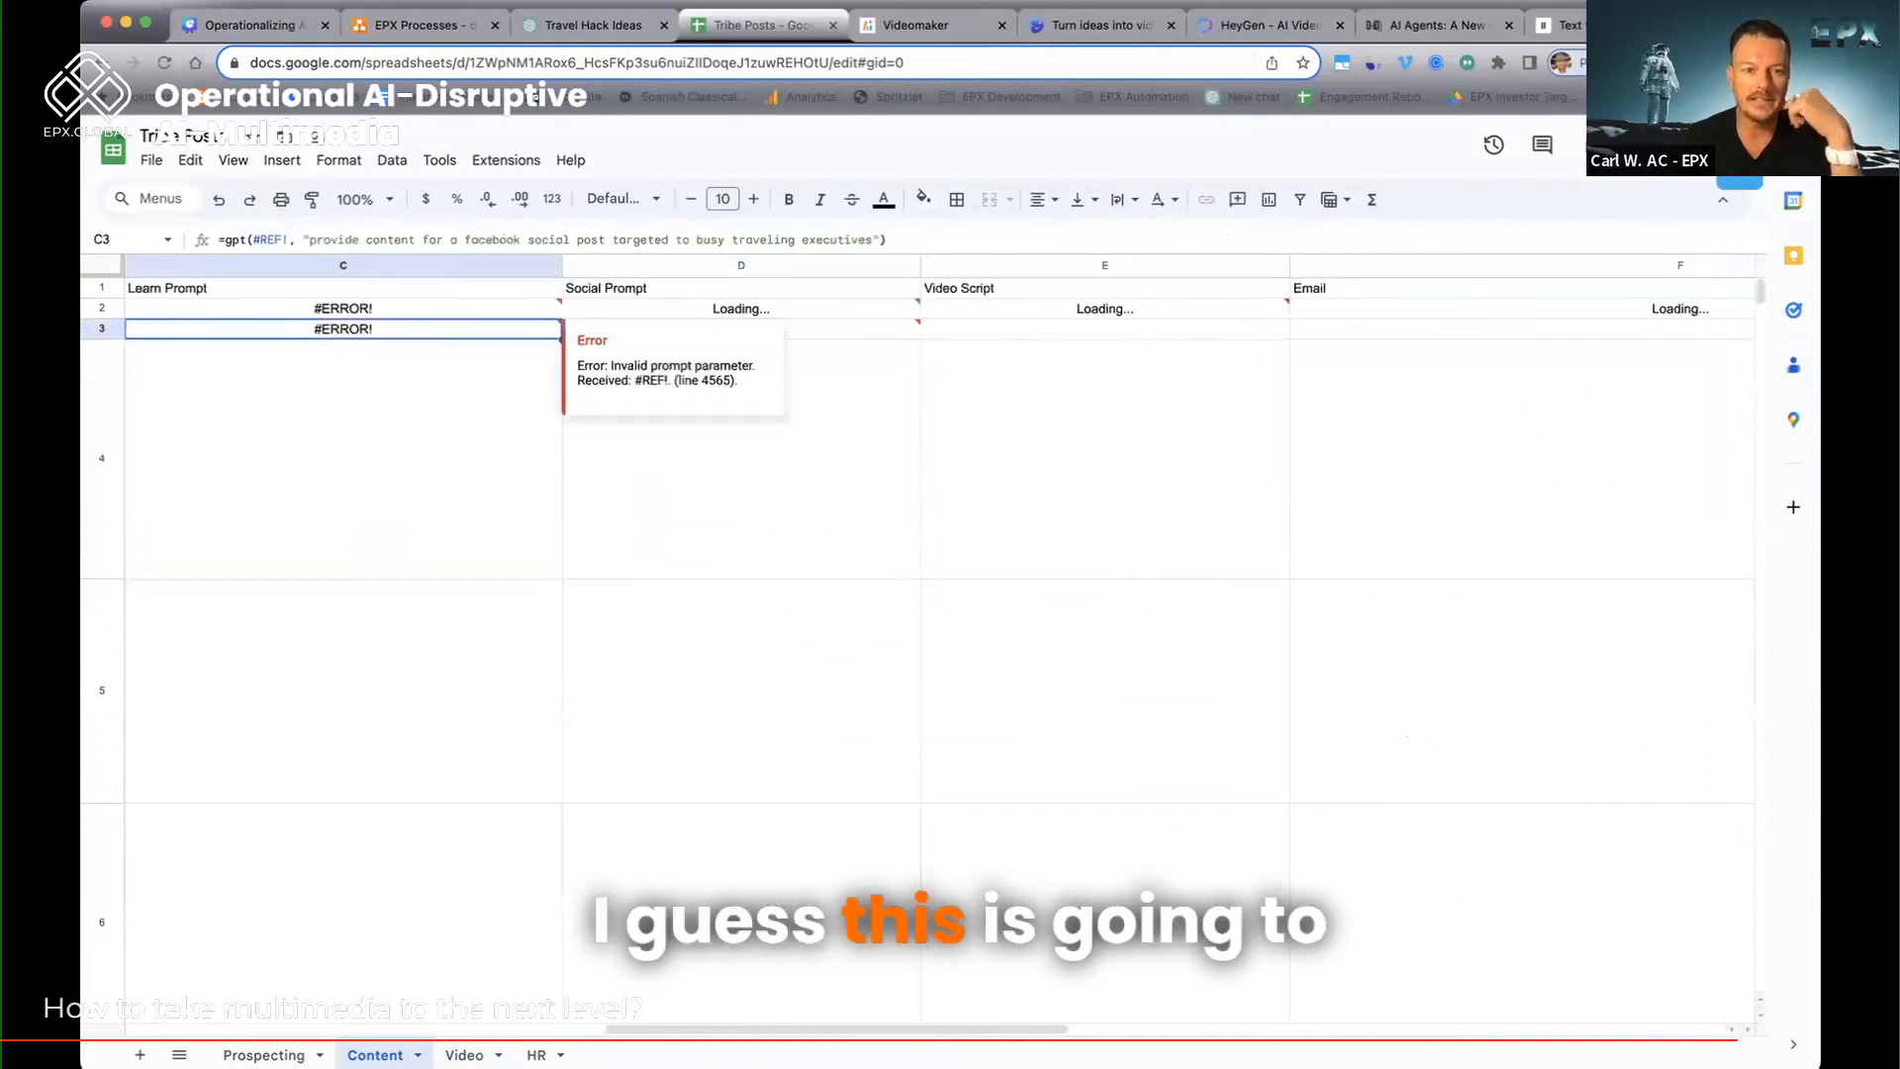
pyautogui.click(740, 308)
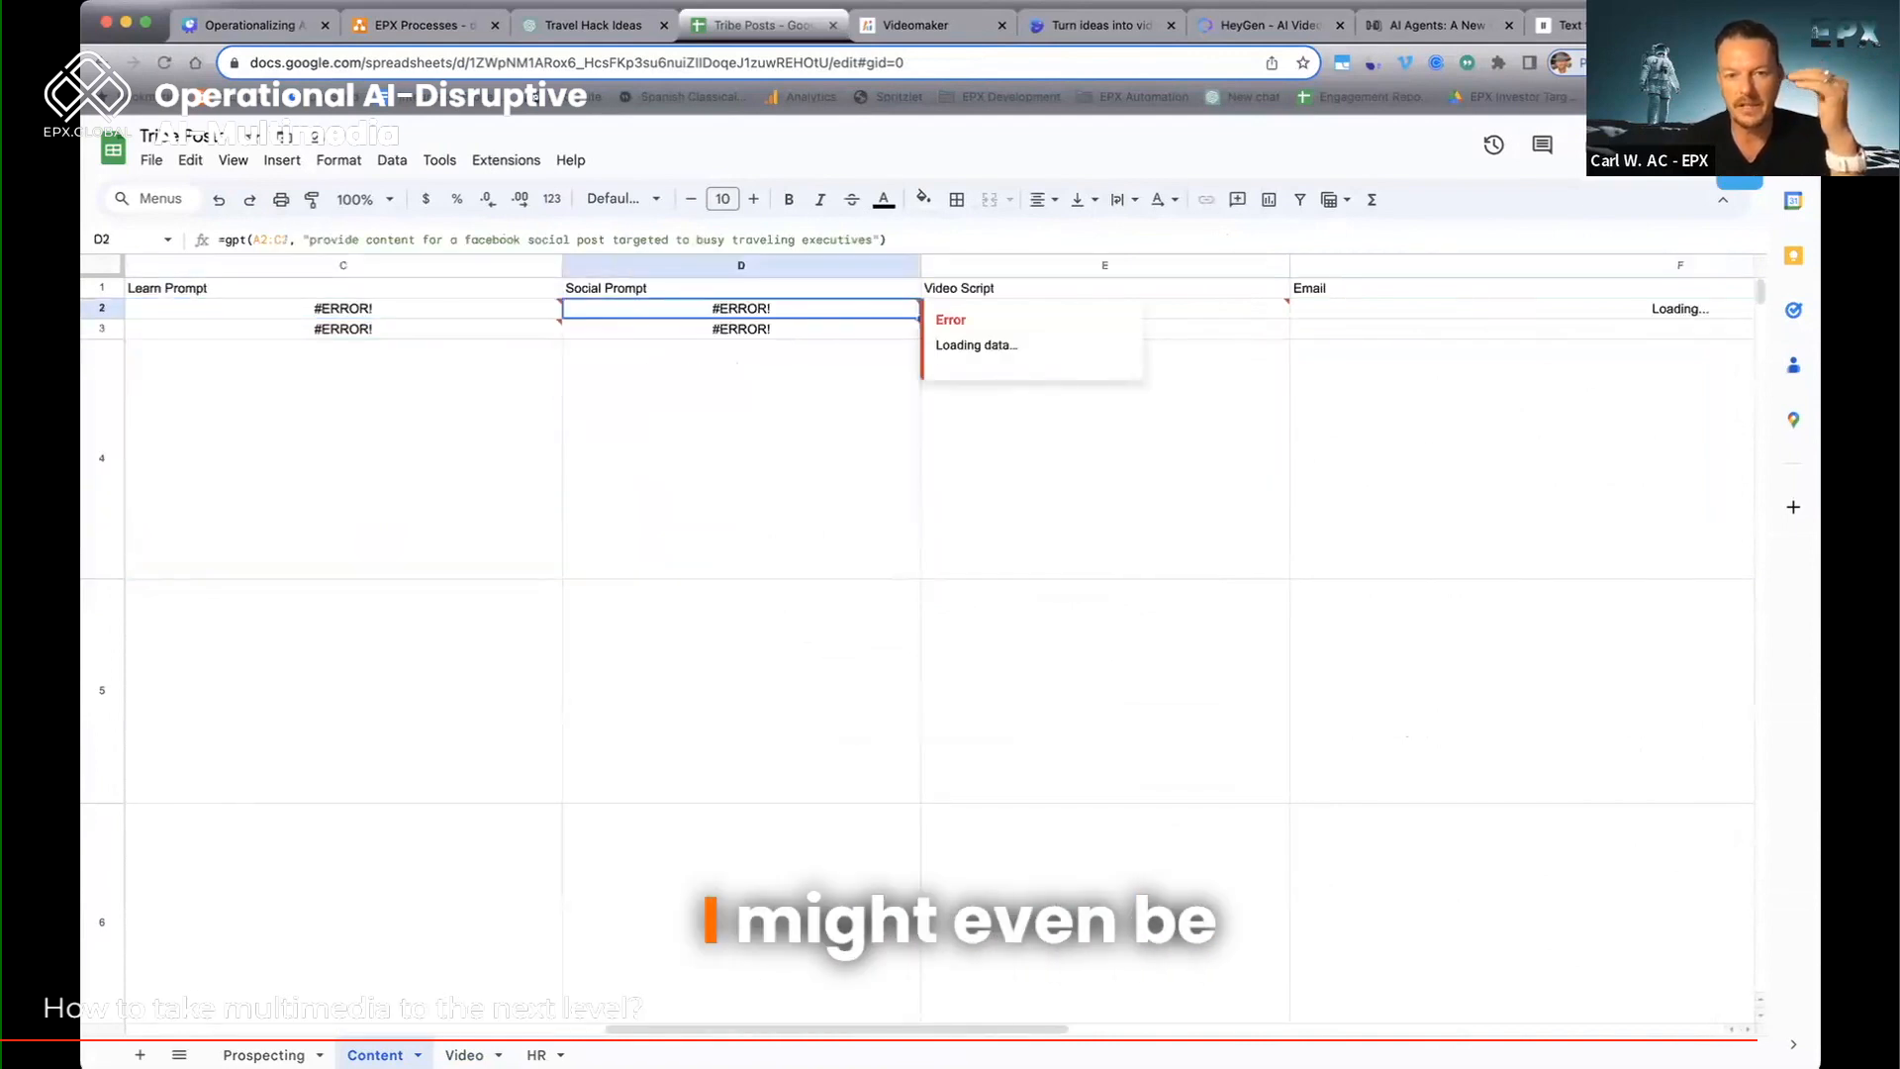